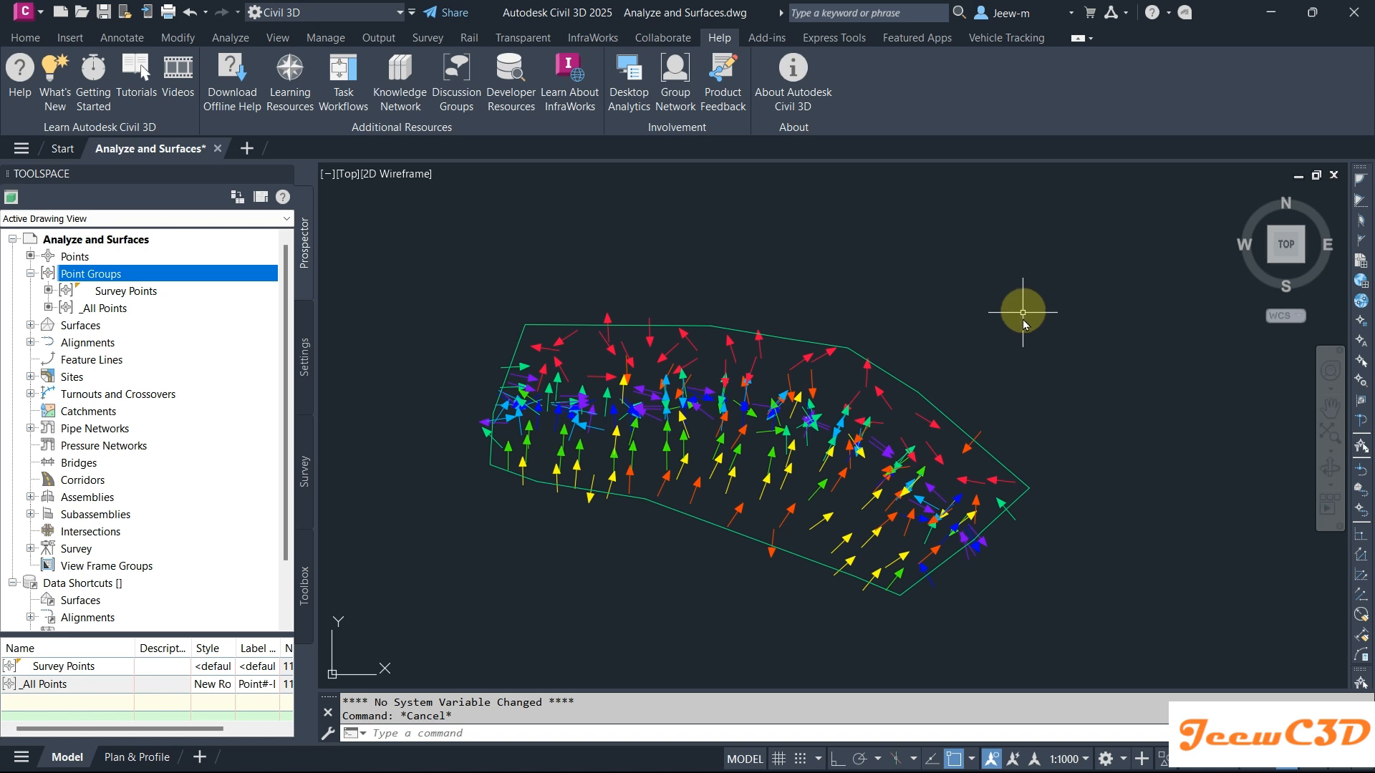
mouse_move(775, 502)
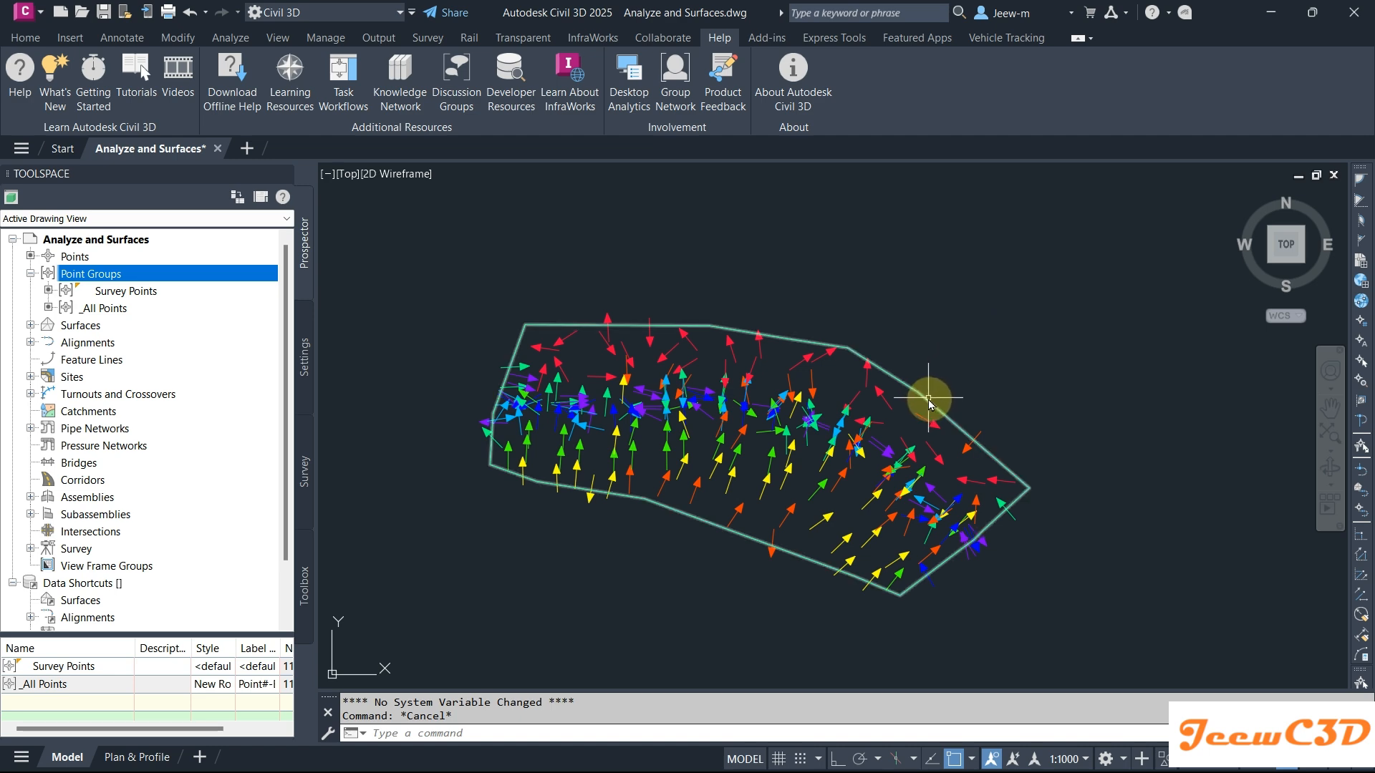
Select the EG TIN surface border to bring up its contextual ribbon.
click(930, 400)
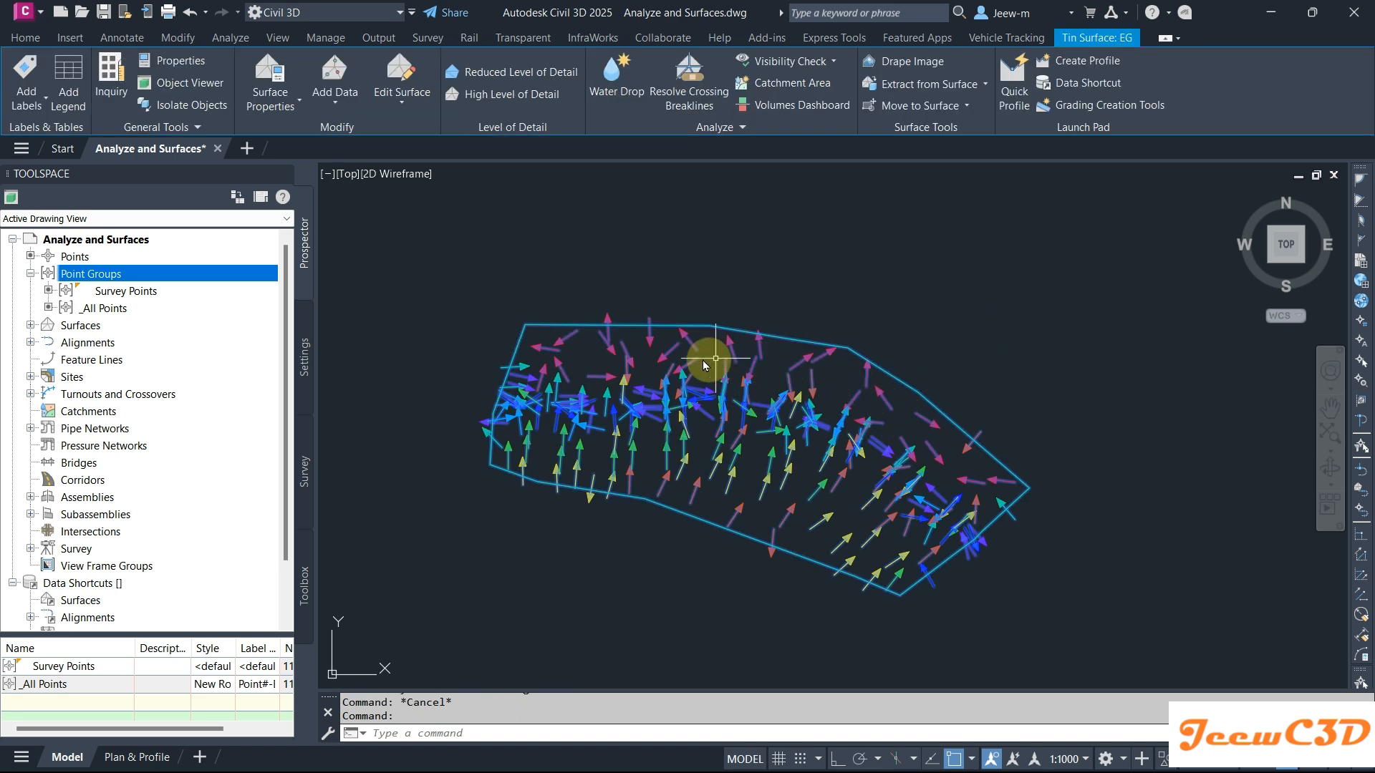
mouse_move(1027, 361)
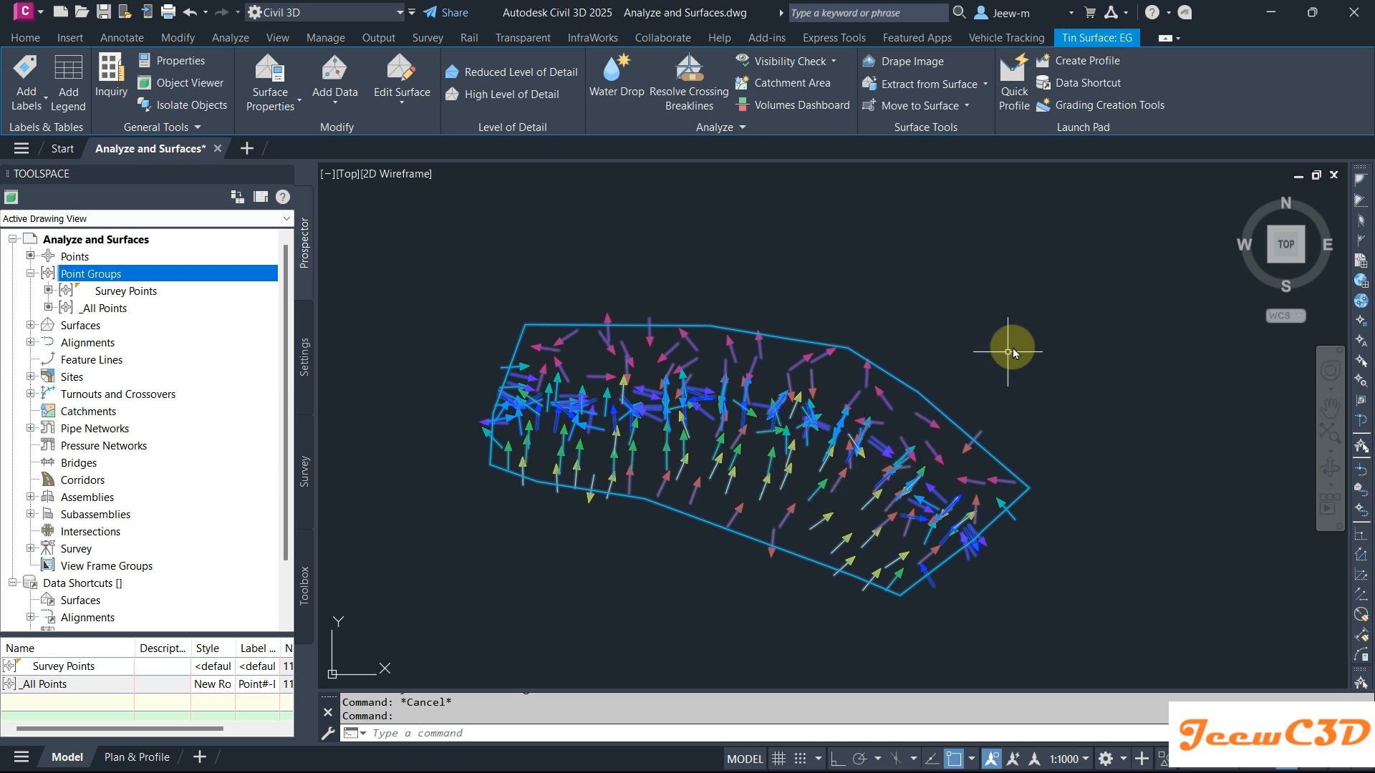
click(718, 37)
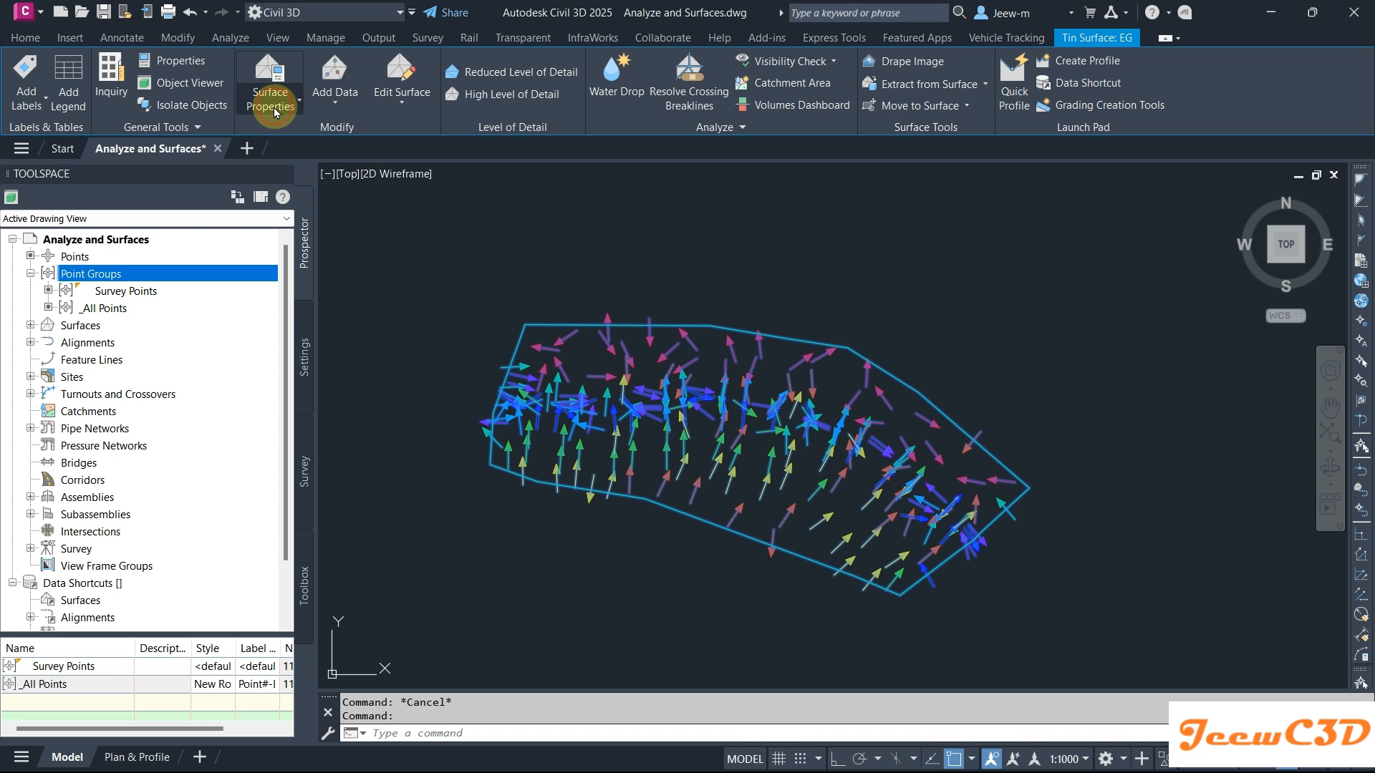
Bring up the Border Only surface style and browse its Display and Watersheds settings.
click(271, 91)
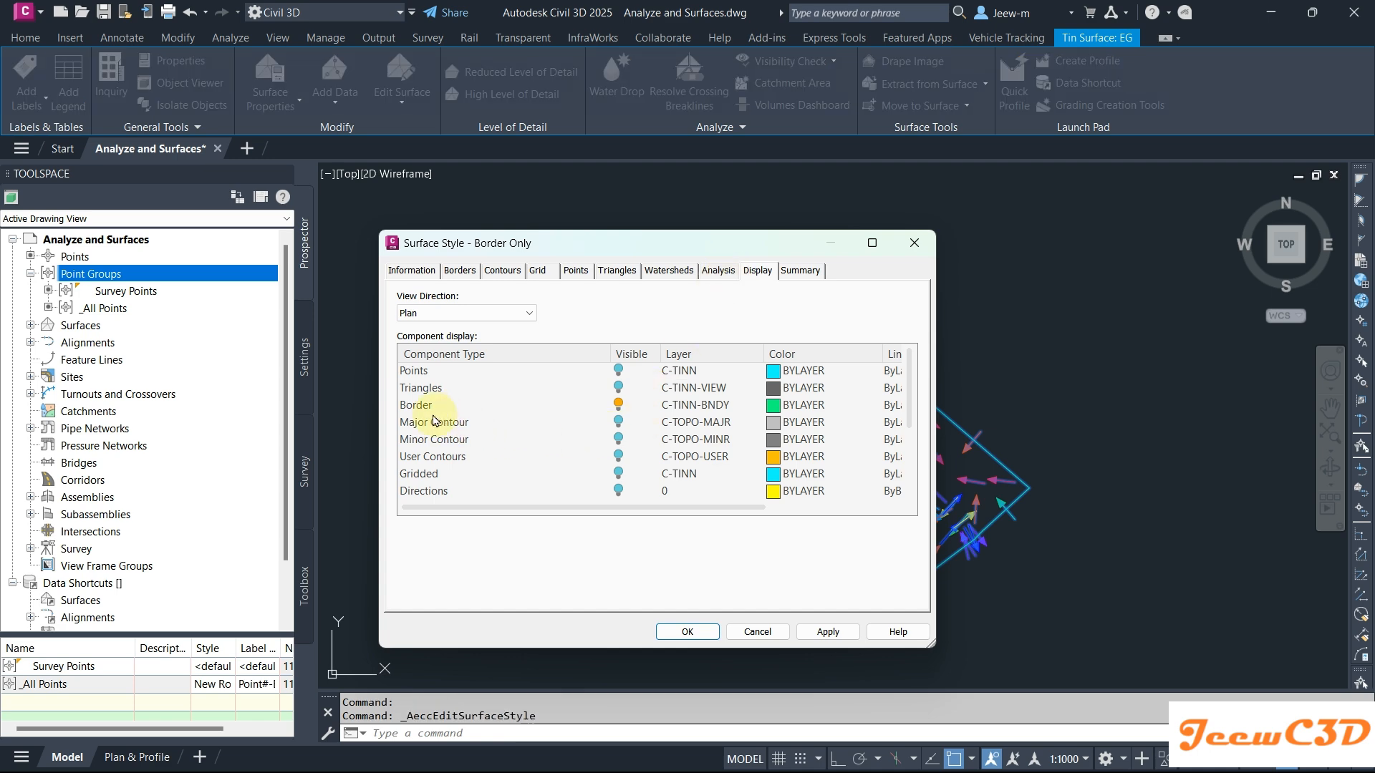
scroll(down, 3)
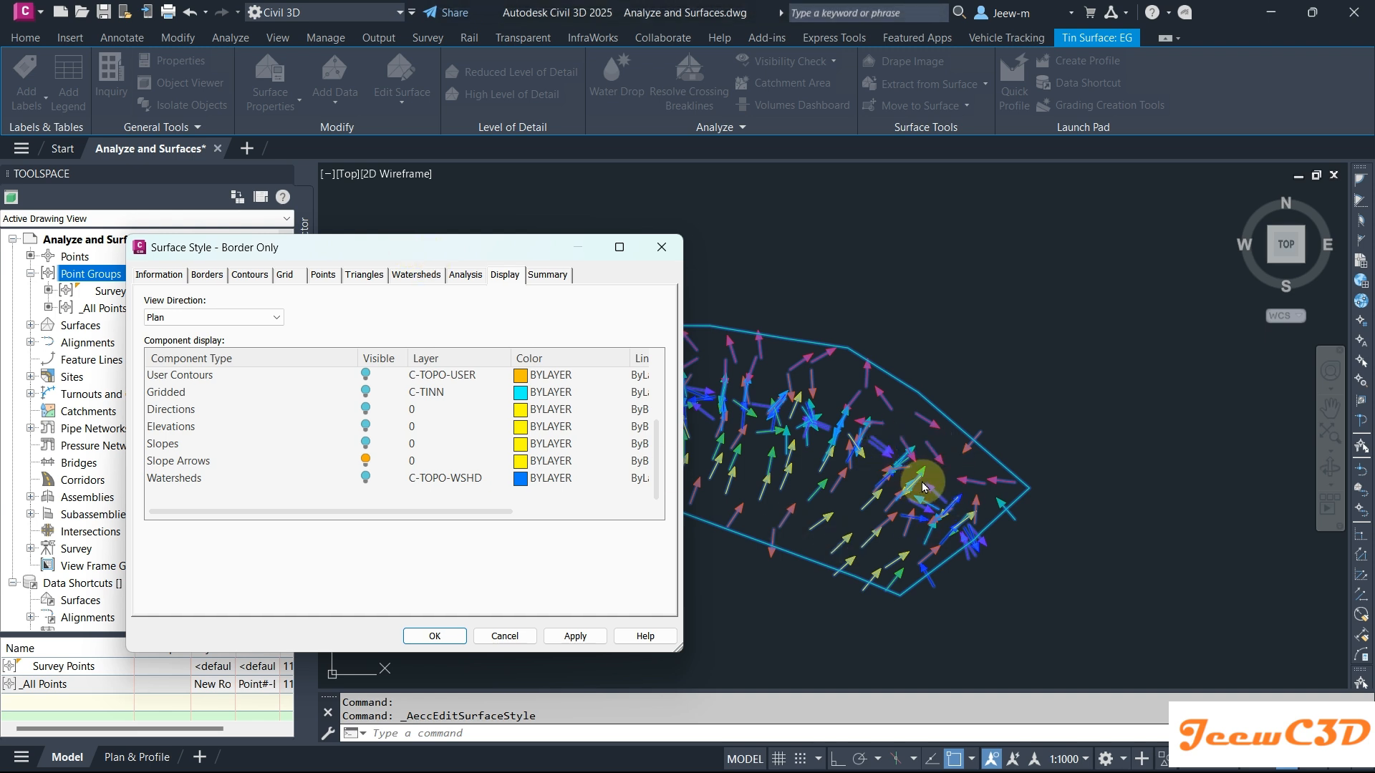
click(493, 271)
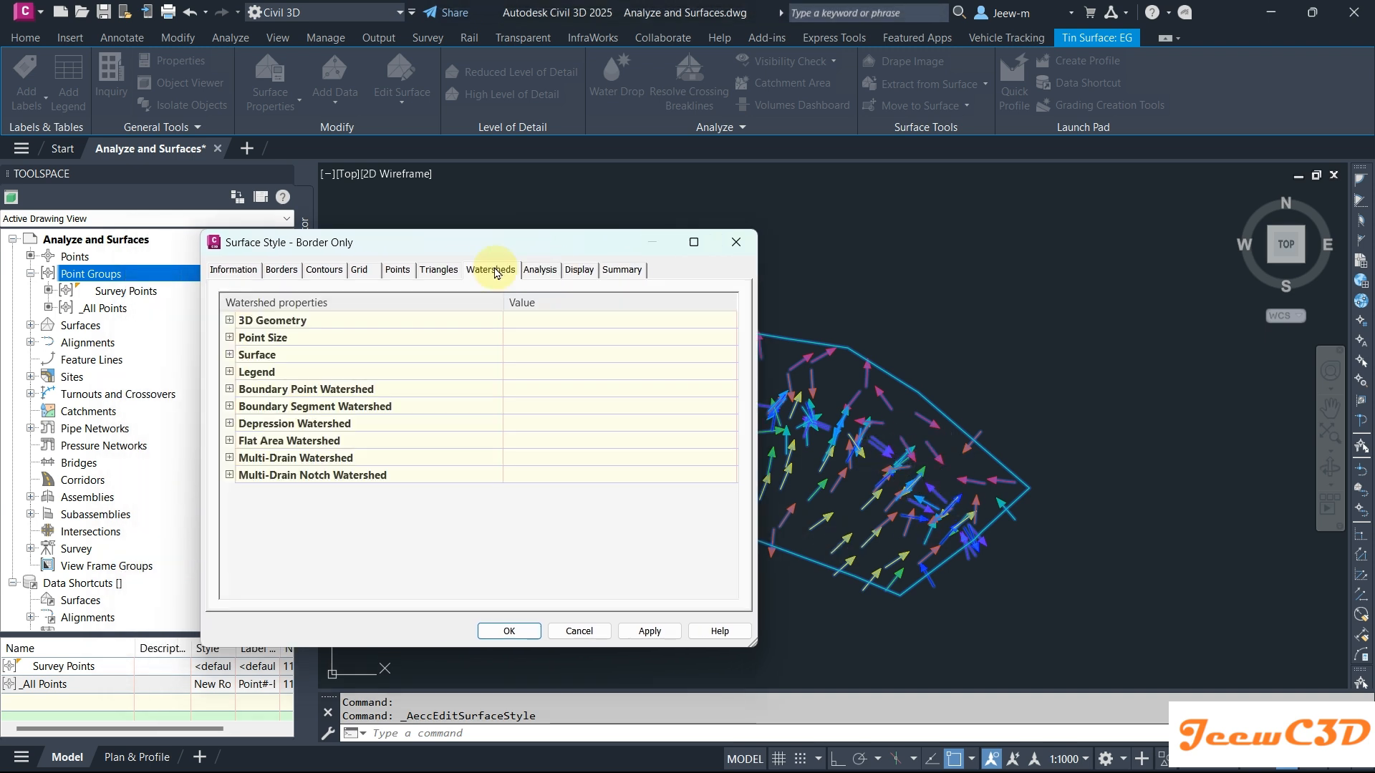
Under Analysis > Slope Arrows set Arrow Length to 1.000m and confirm.
click(539, 269)
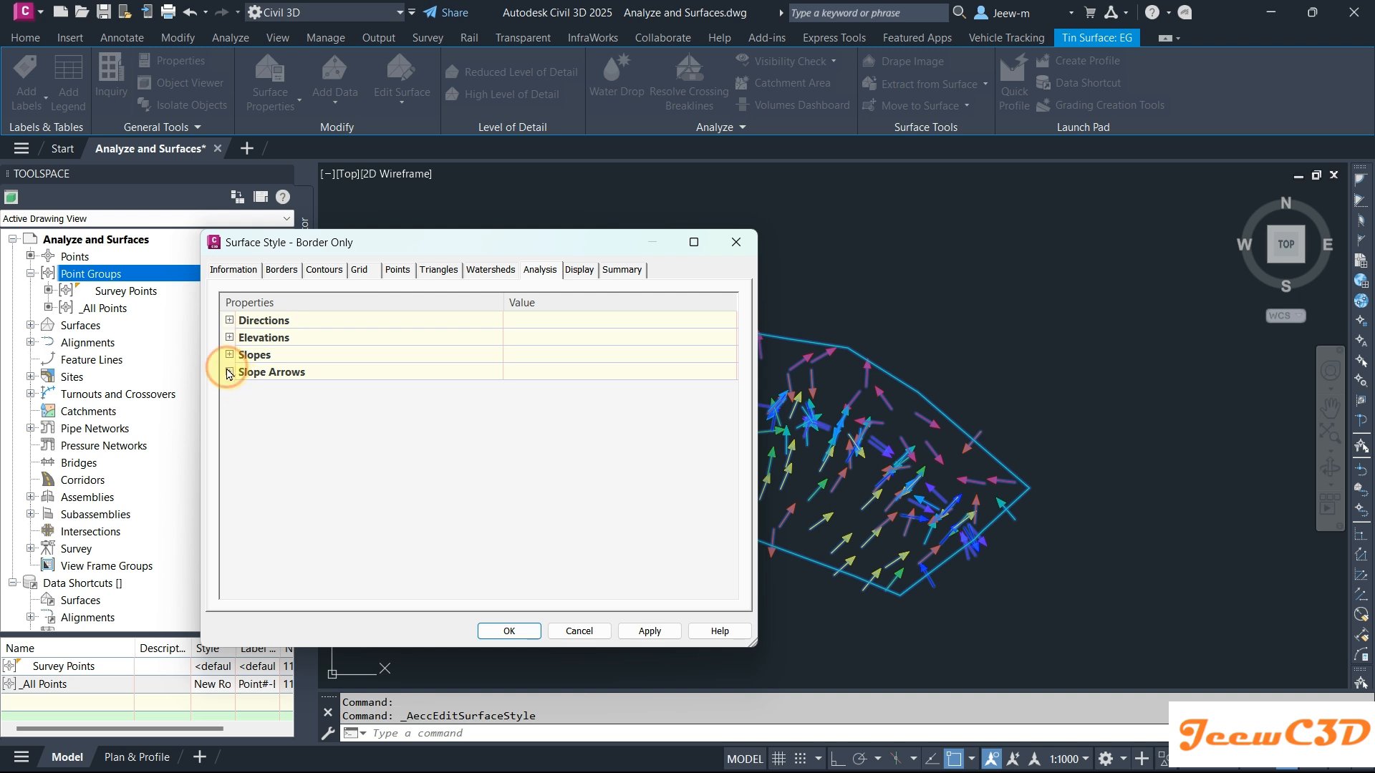
click(229, 372)
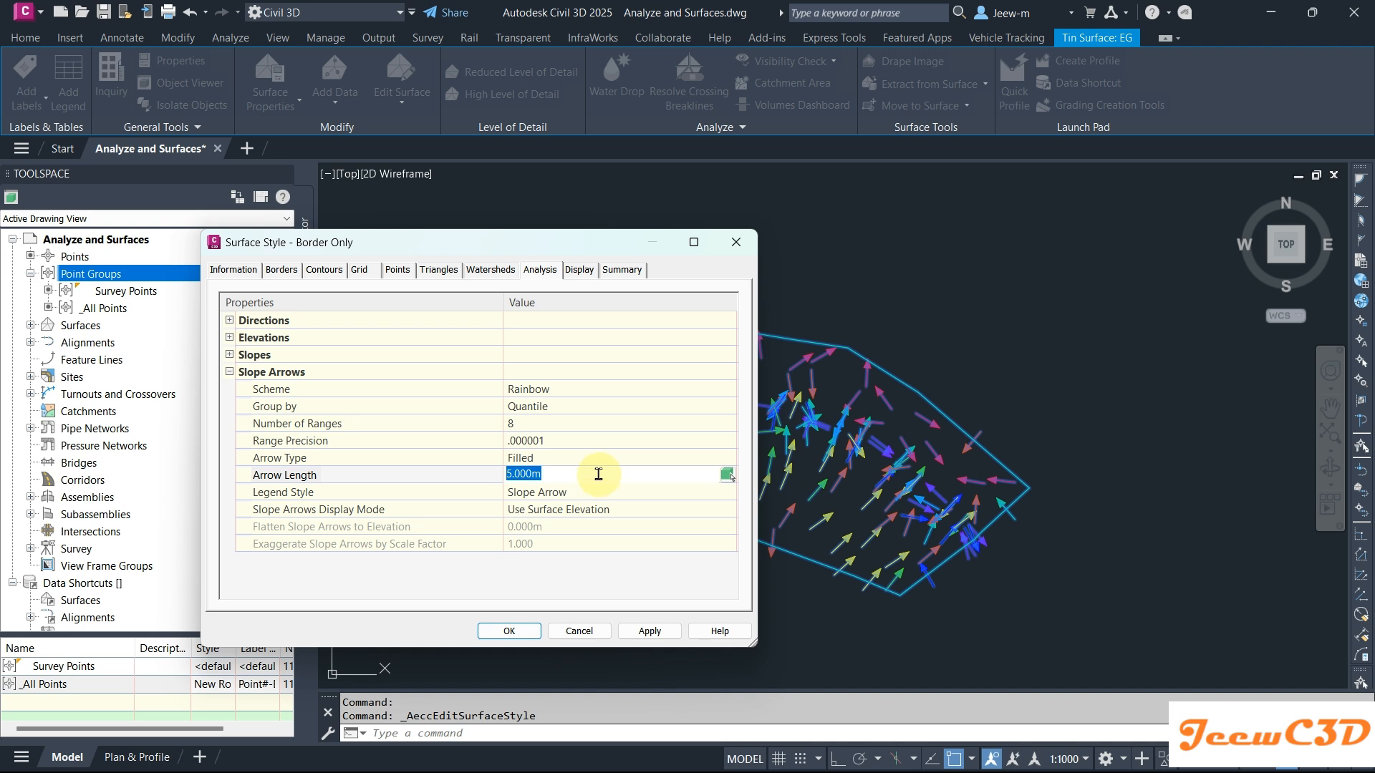
text(1.000m)
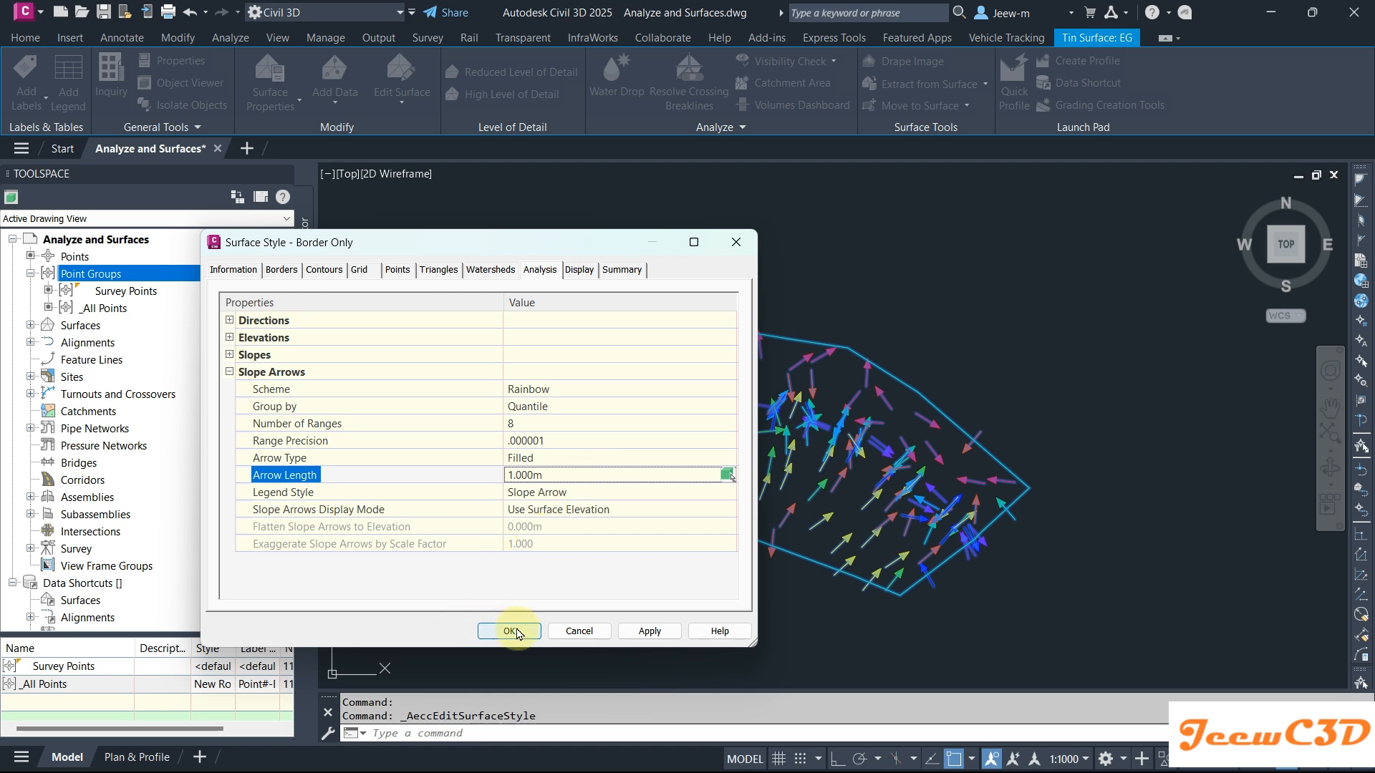
click(509, 630)
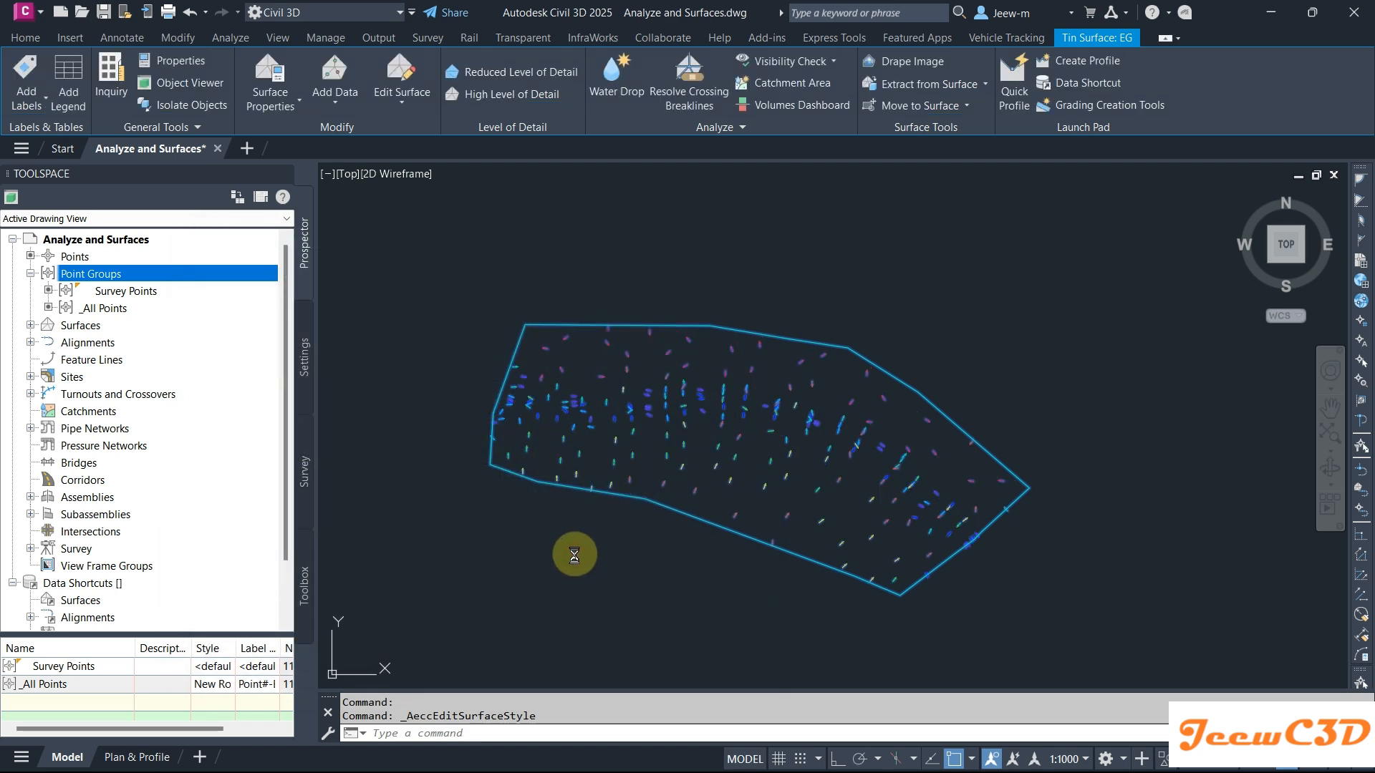
click(719, 37)
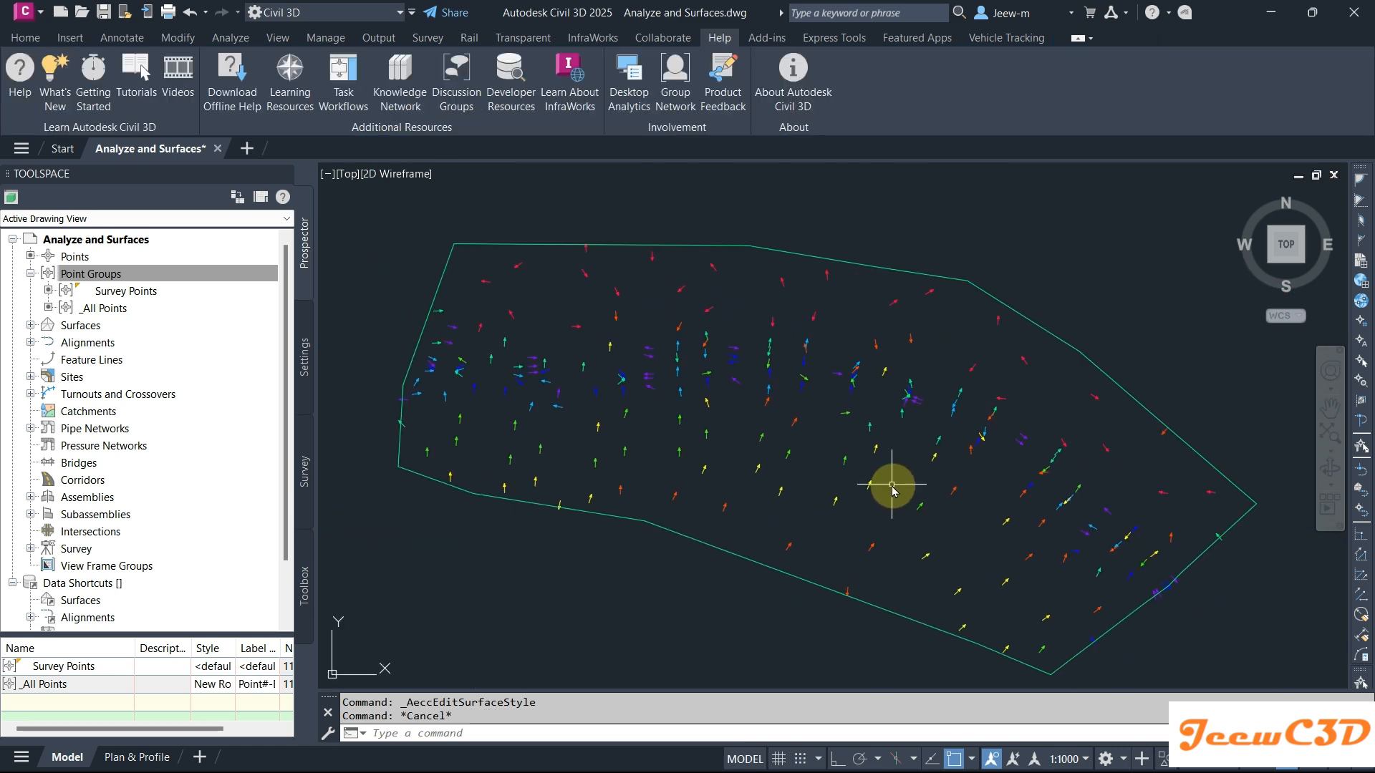
mouse_move(945, 512)
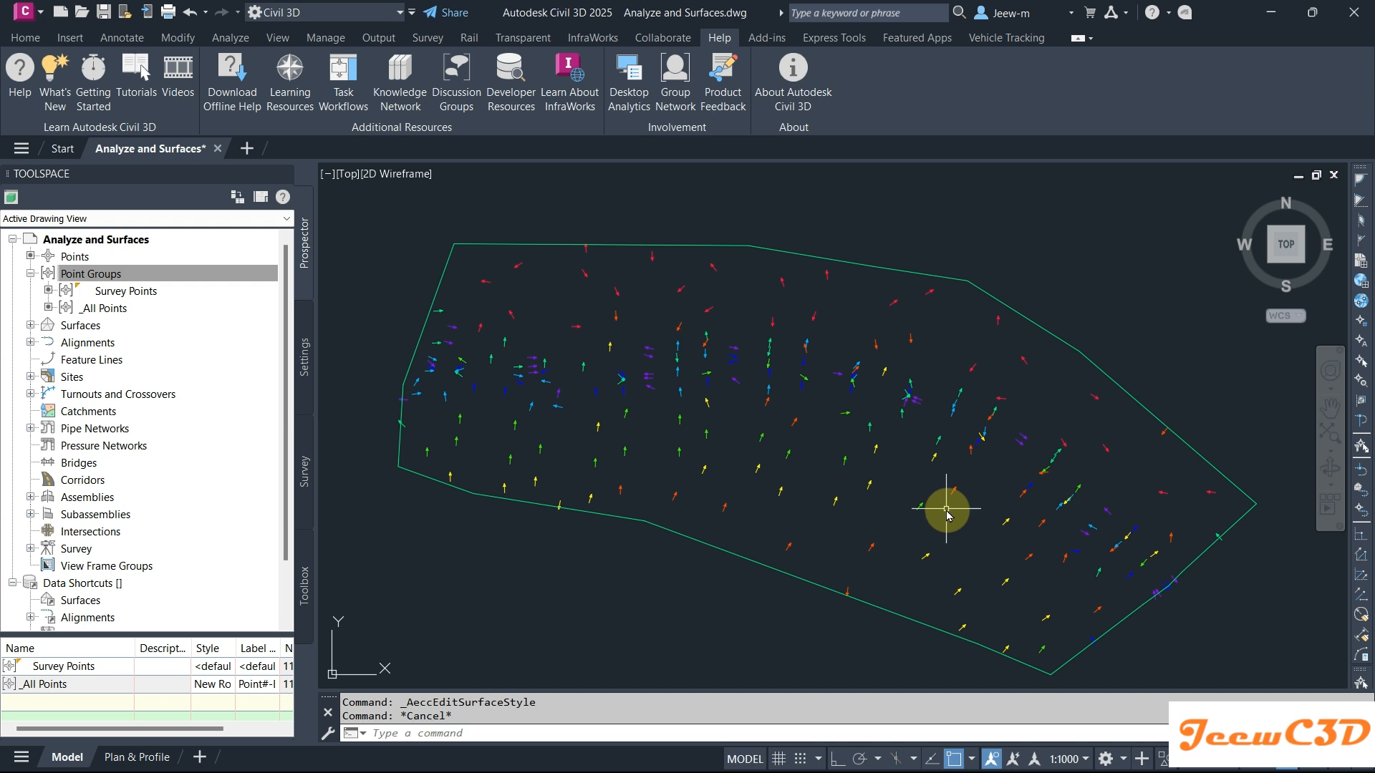
mouse_move(947, 511)
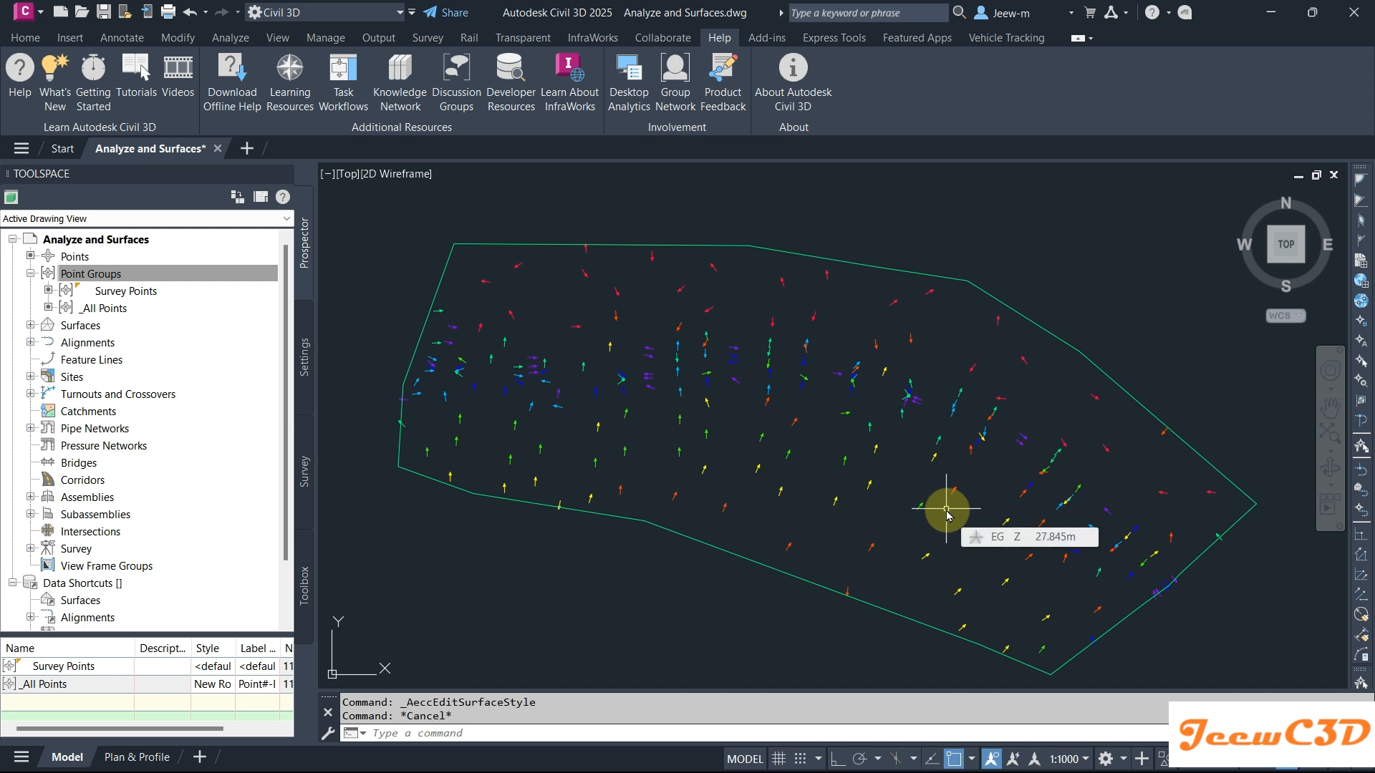
mouse_move(911, 480)
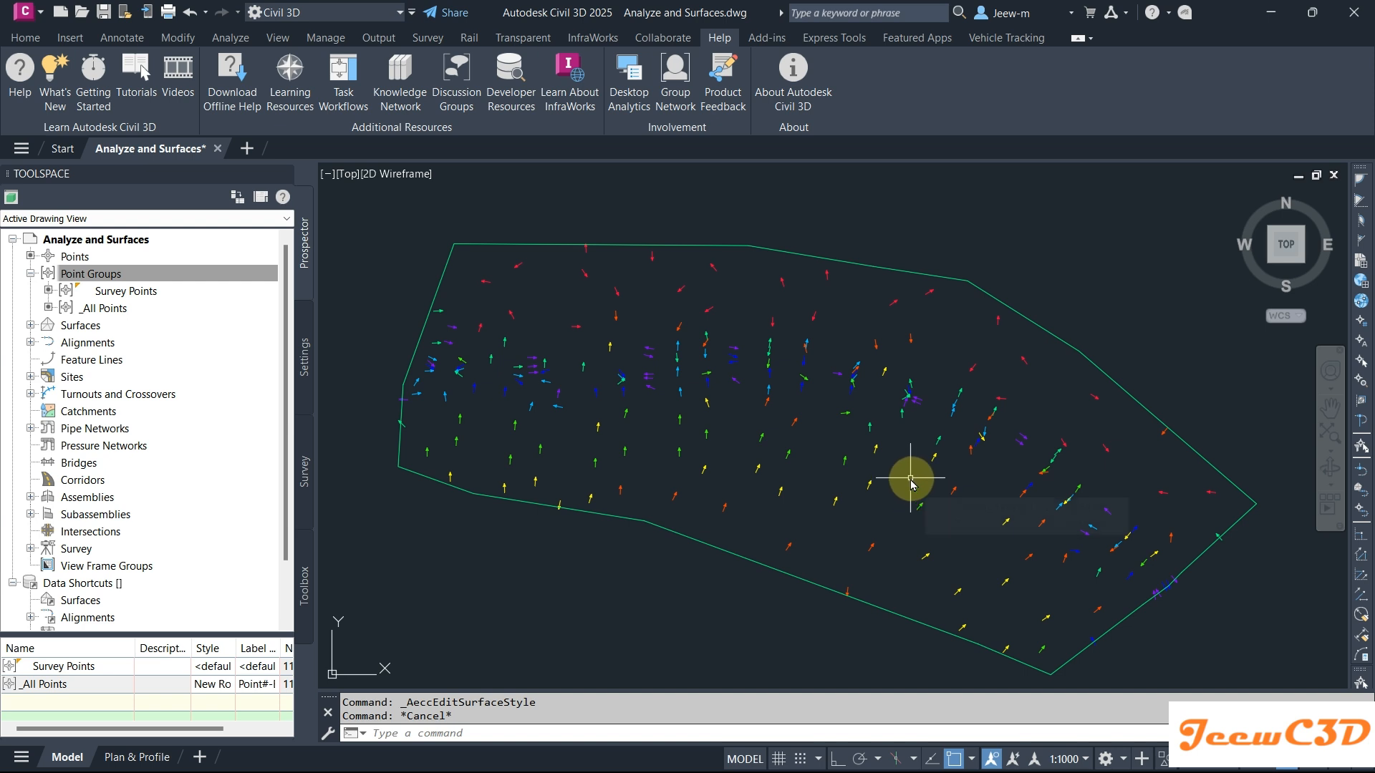
mouse_move(912, 480)
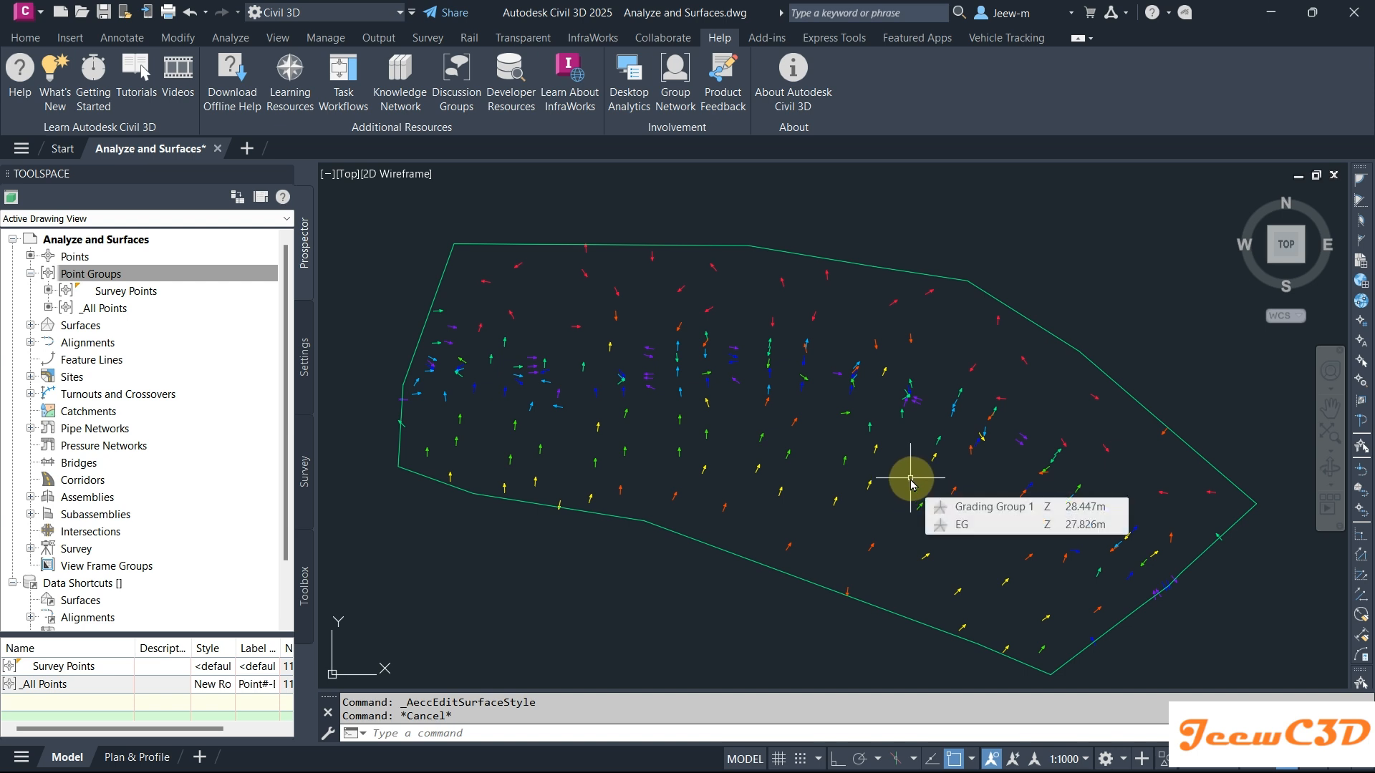